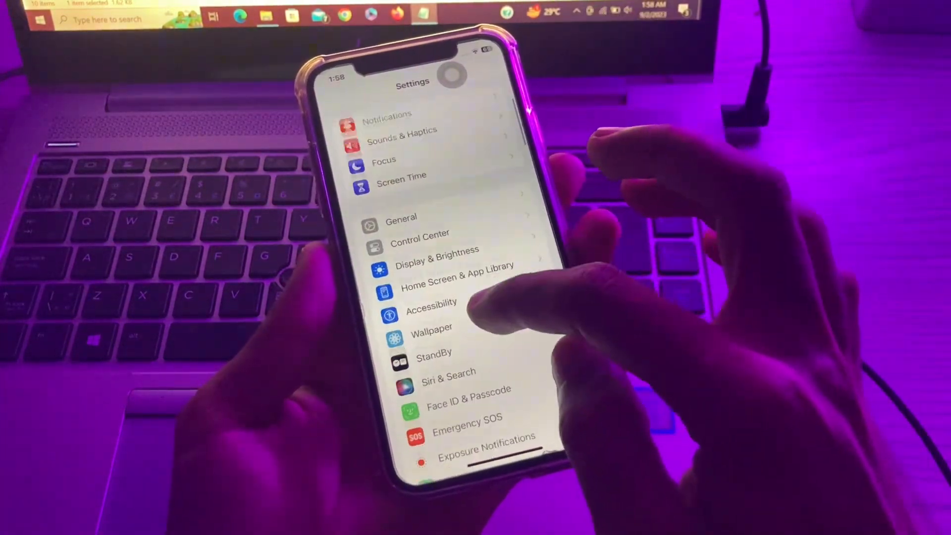
Go to General > Date & Time and turn on Set Automatically
left_click(402, 217)
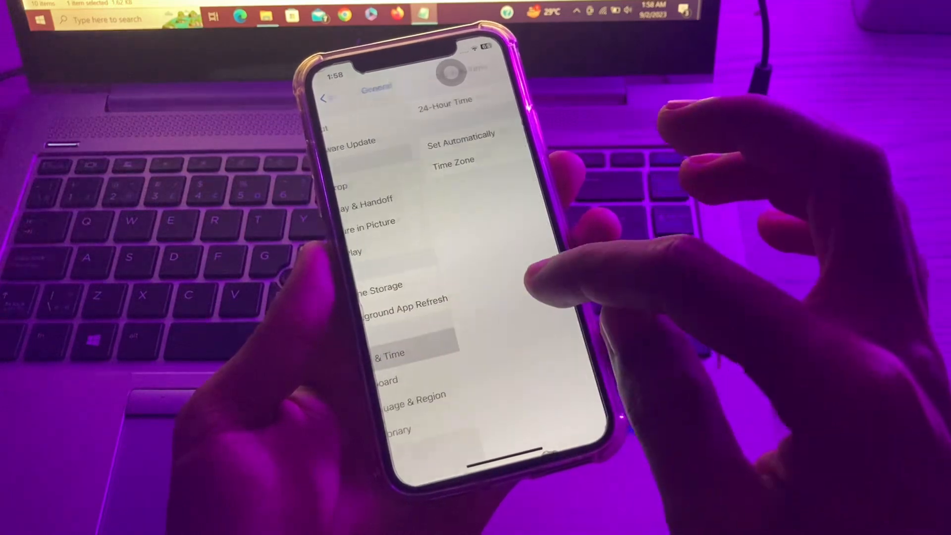
left_click(389, 353)
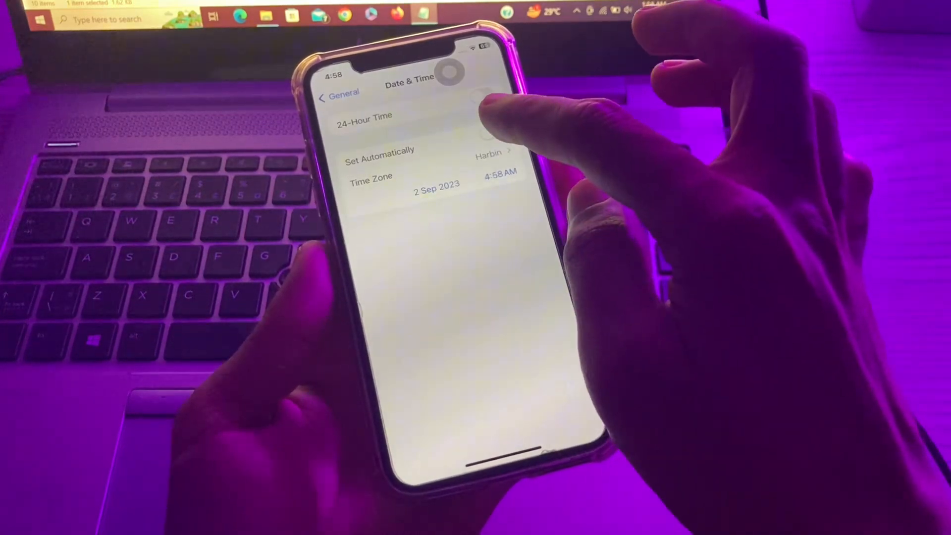
left_click(482, 97)
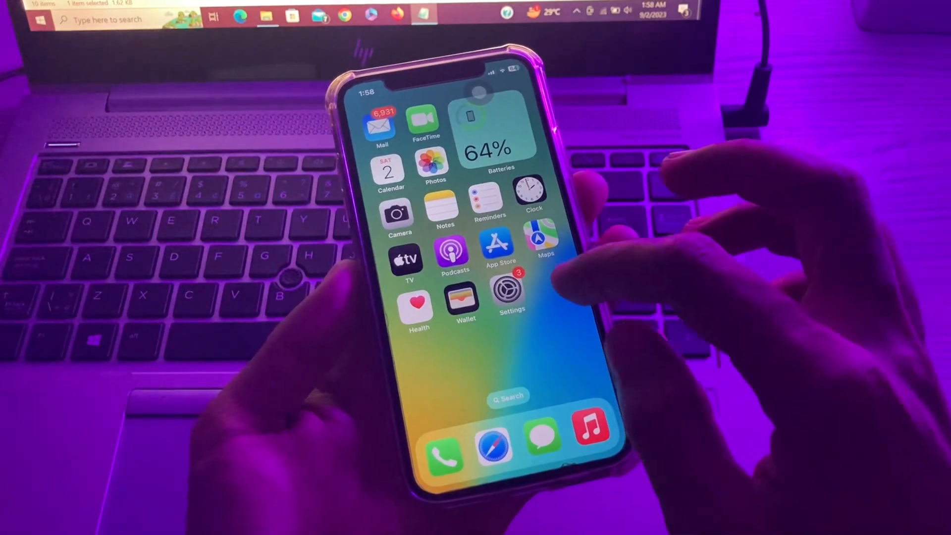
Reopen Settings, enter General, and scroll down through its options
left_click(506, 285)
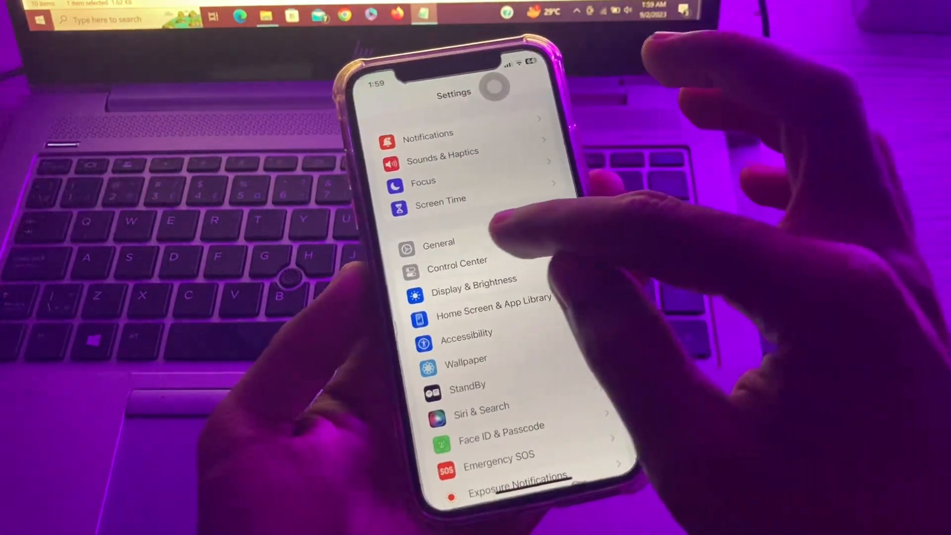
left_click(437, 243)
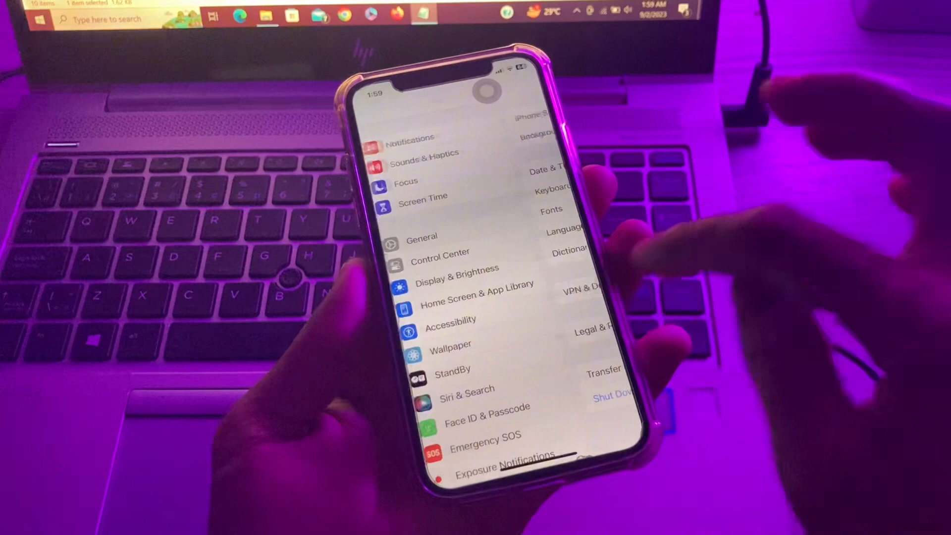
scroll("down", 3)
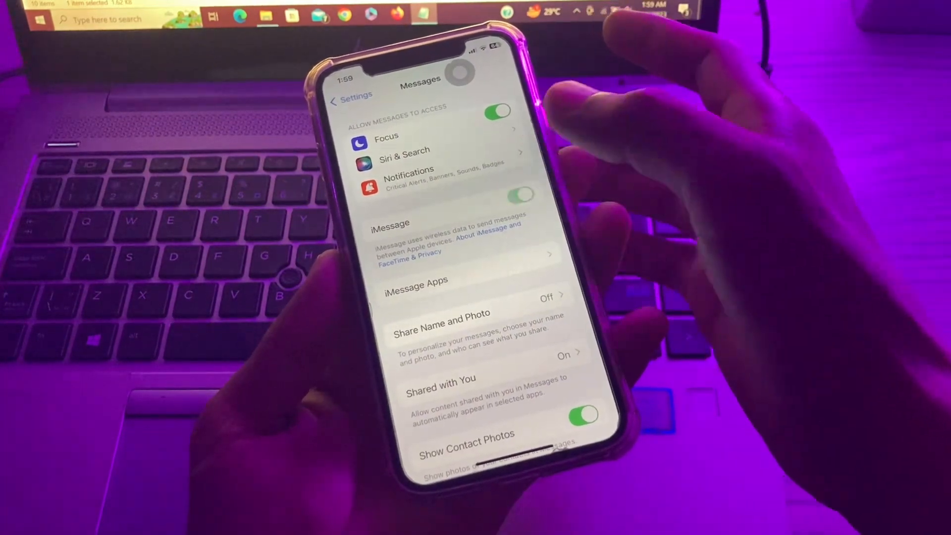
Toggle the iMessage switch on the Messages settings page
left_click(349, 100)
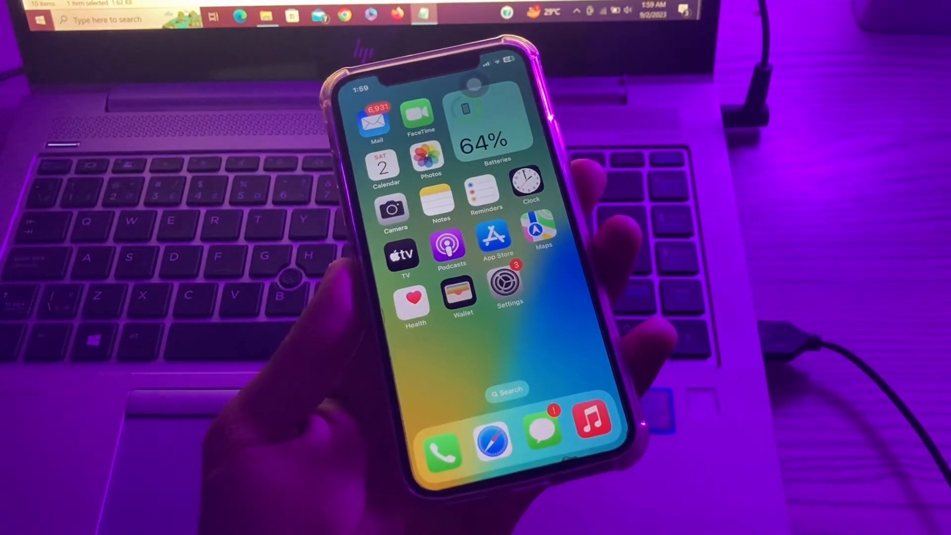
Reopen Settings, go to the Apple ID banner, and pick an item
left_click(502, 285)
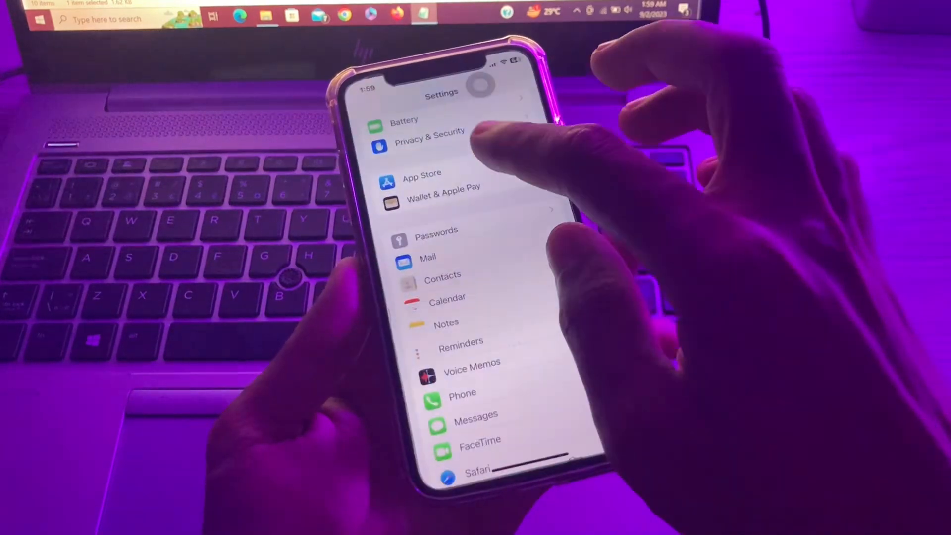
scroll("down", 3)
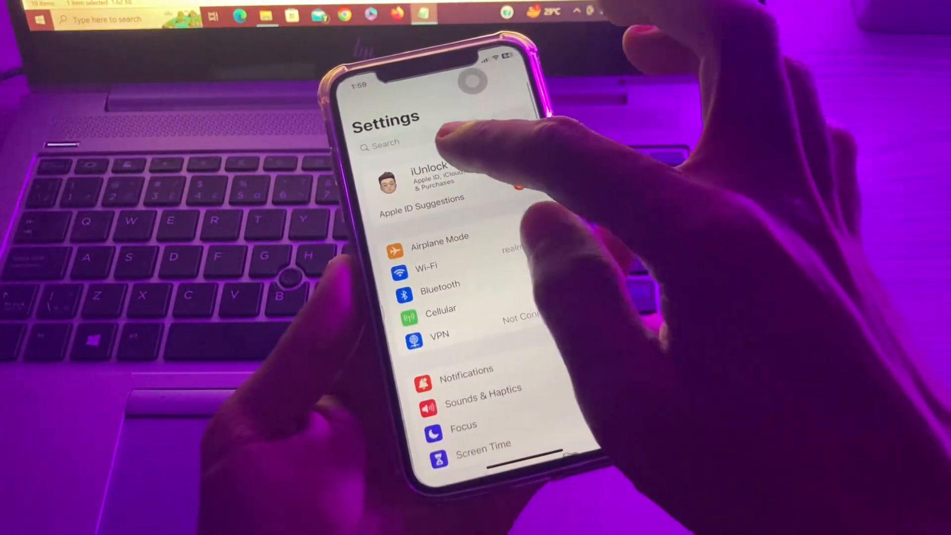
left_click(424, 182)
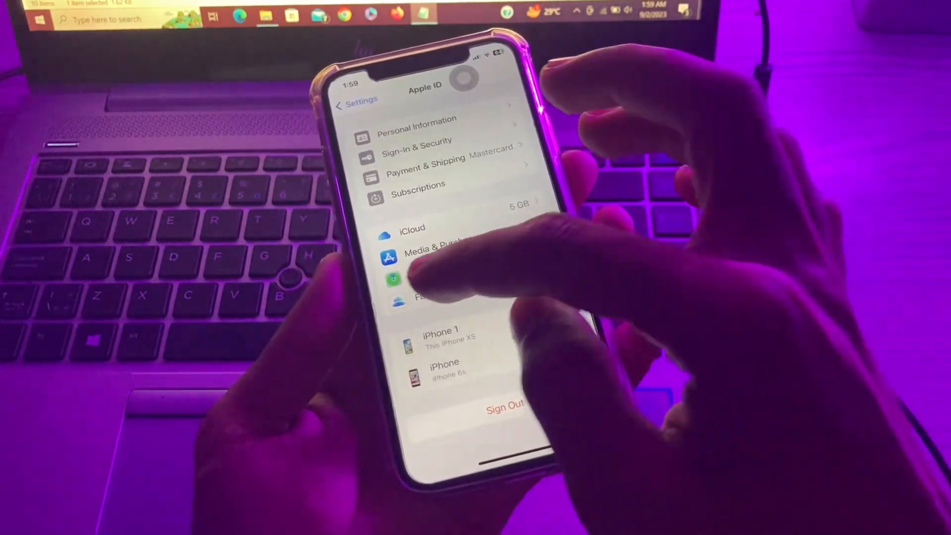
left_click(357, 103)
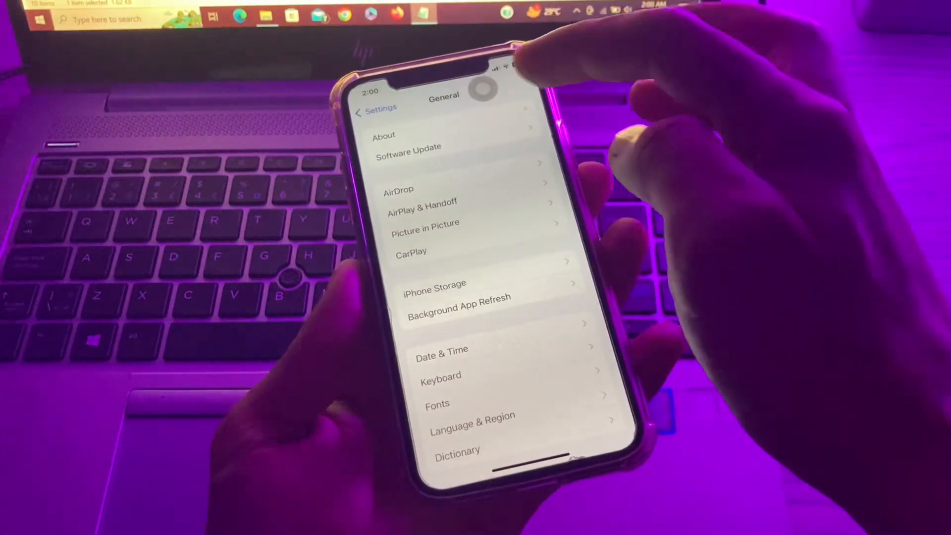
Open Software Update in General to check for an iOS update
left_click(407, 147)
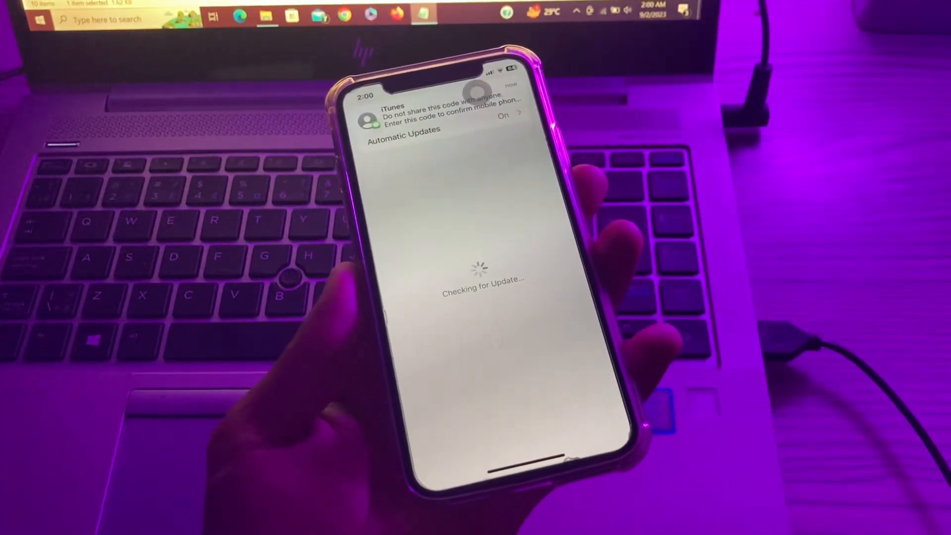